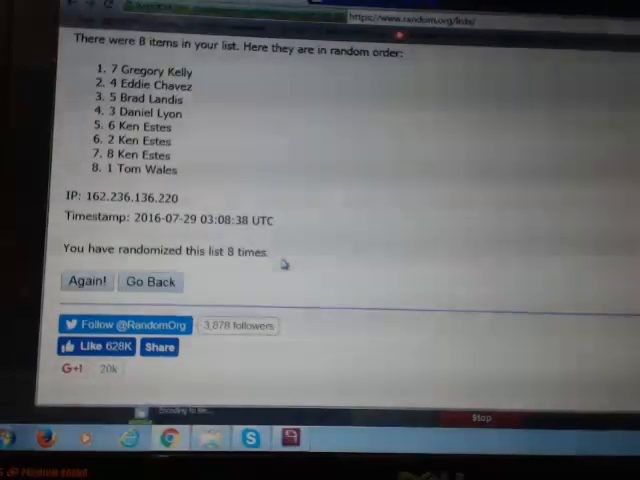
{"action": "double_click", "coordinate": [143, 71]}
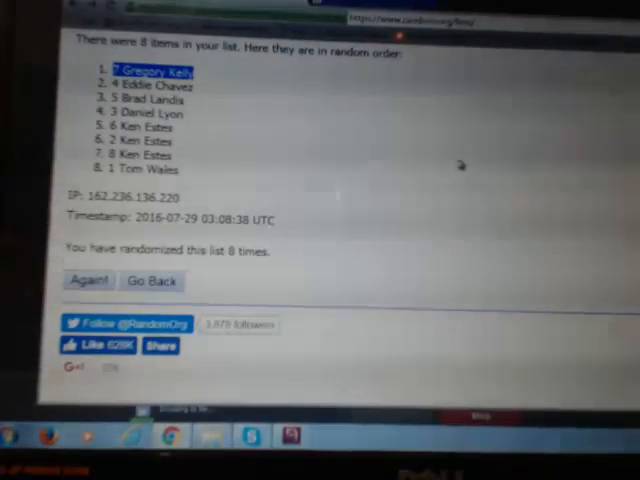